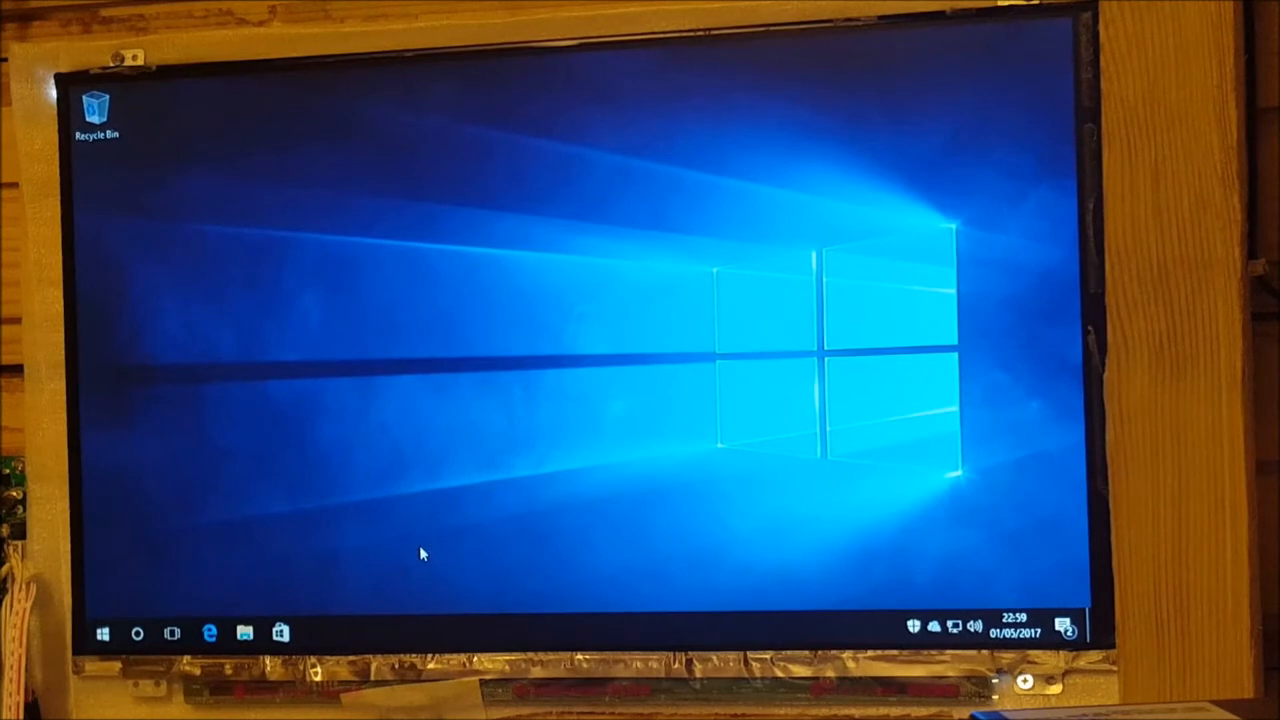
mouse_move(848, 320)
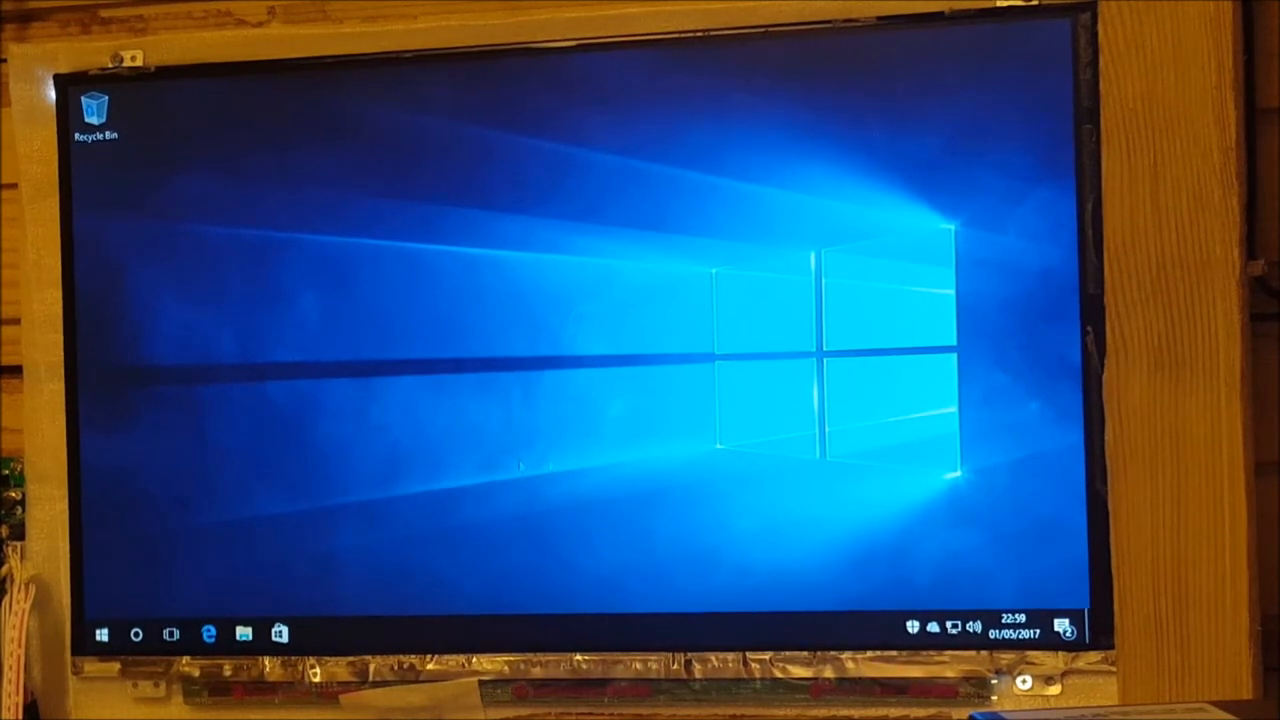
mouse_move(470, 464)
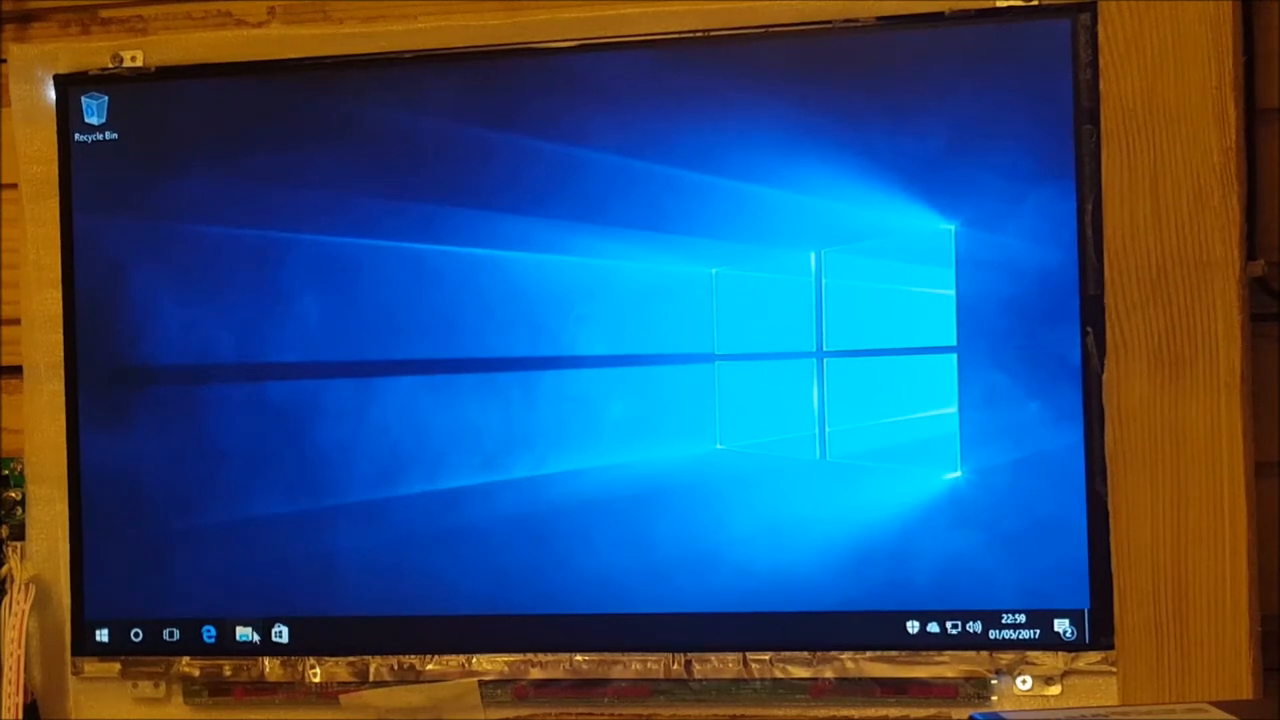
- Locate the 381.89-desktop-win10-64bit driver package in the Downloads folder
left_click(244, 634)
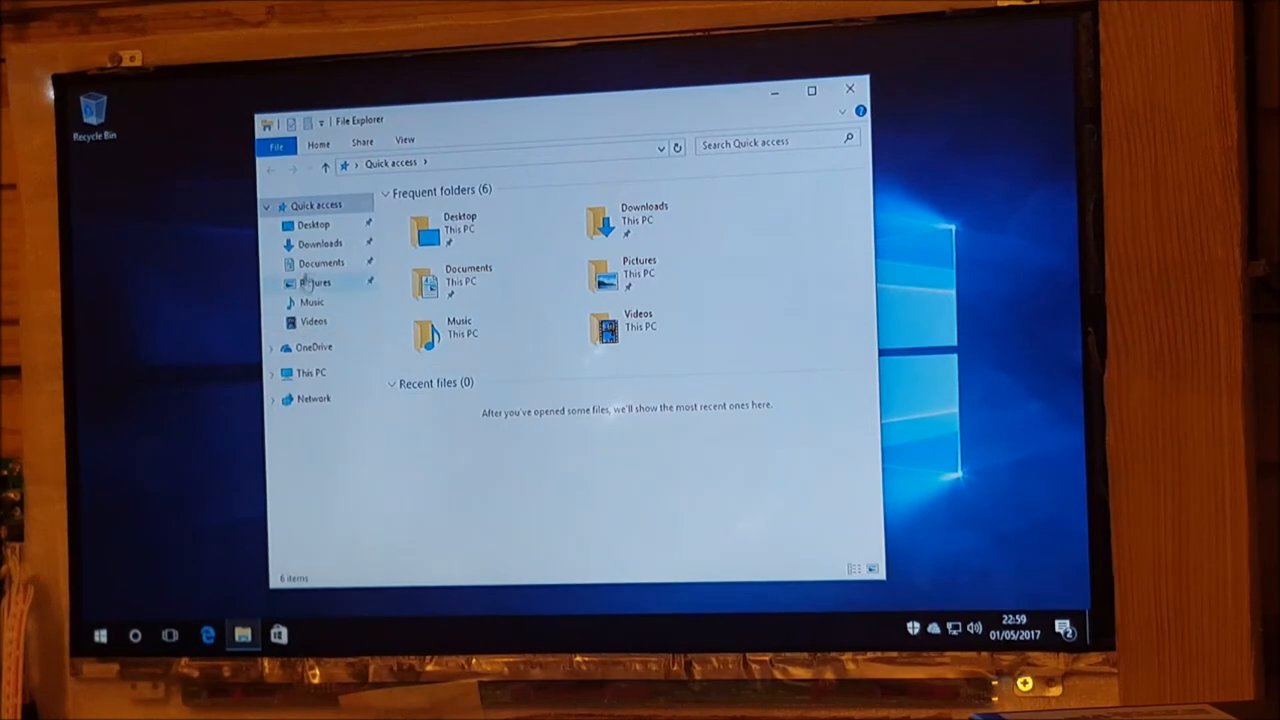
left_click(320, 244)
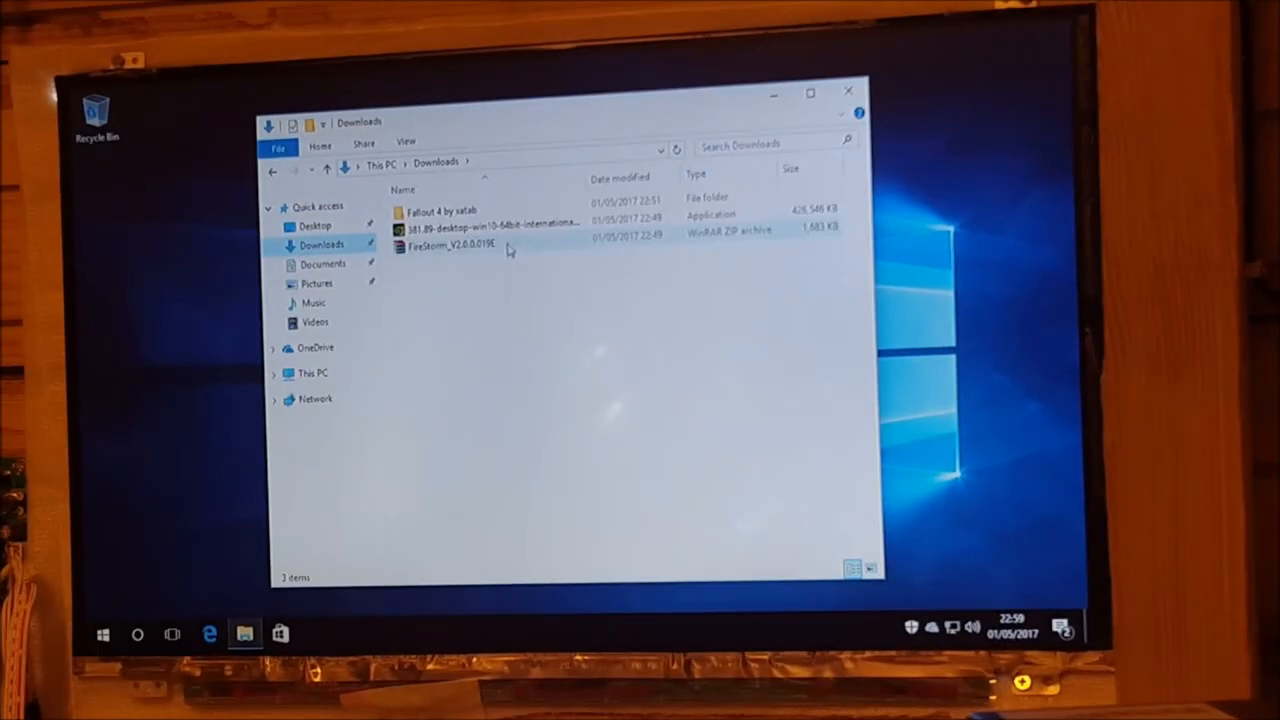
left_click(490, 220)
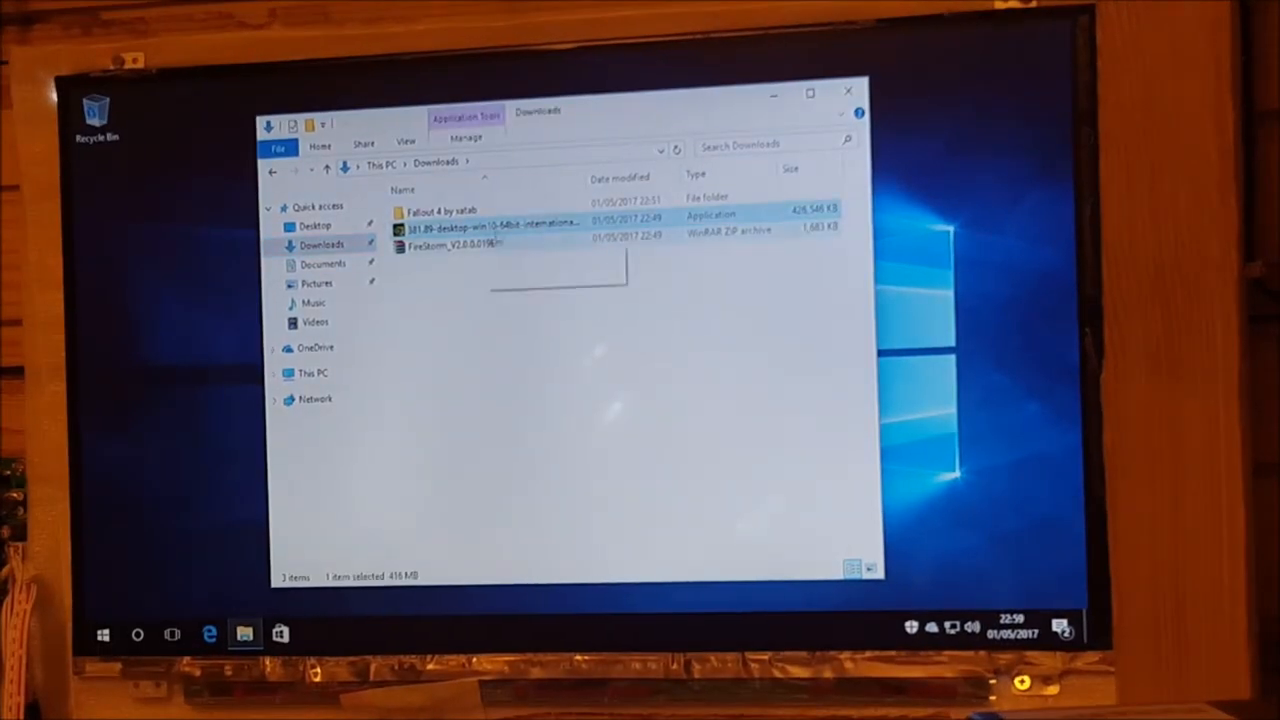
left_click(208, 634)
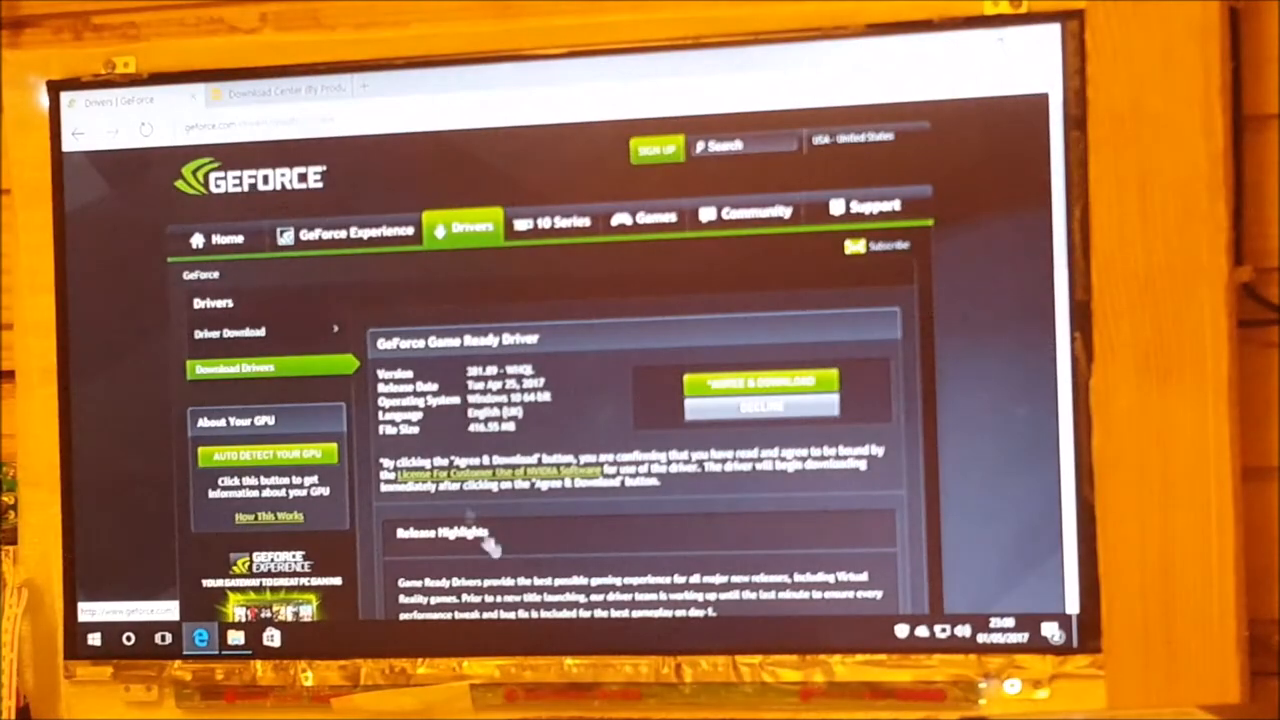
- Search geforce.com drivers for GeForce 10 Series GTX 1080 Ti on Windows 10 64-bit and view results
left_click(228, 238)
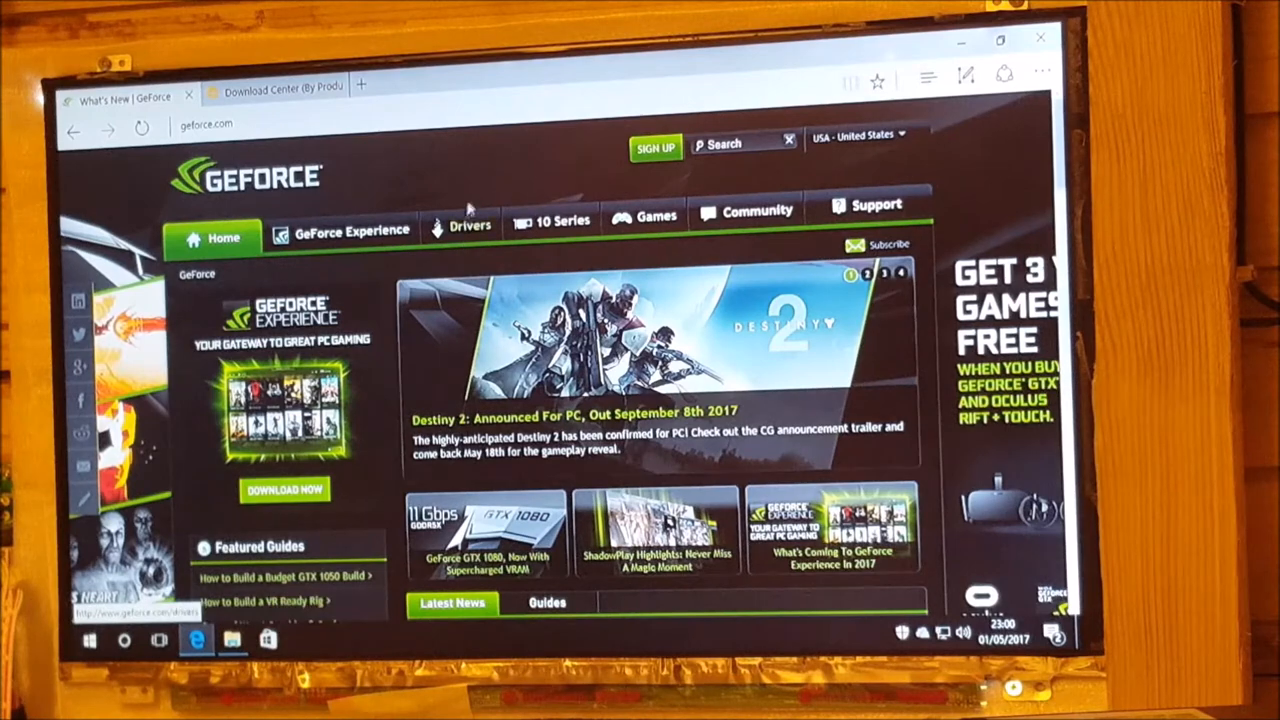
left_click(468, 224)
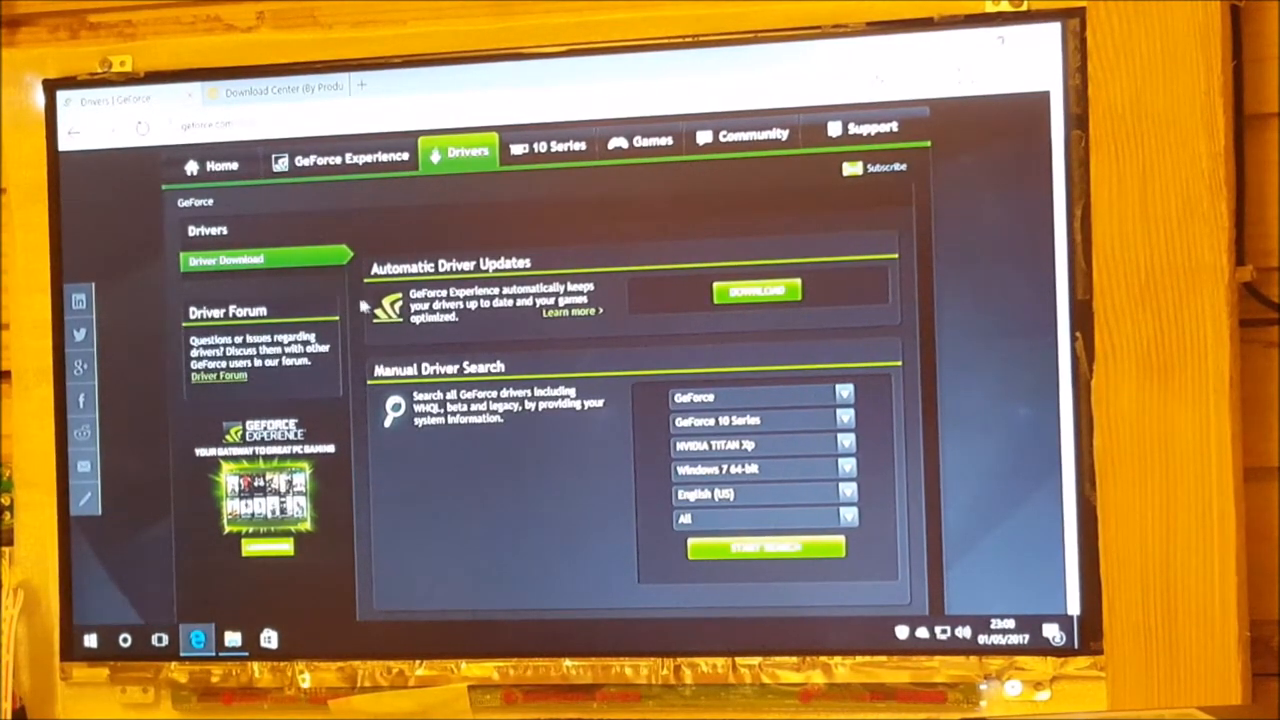
mouse_move(552, 390)
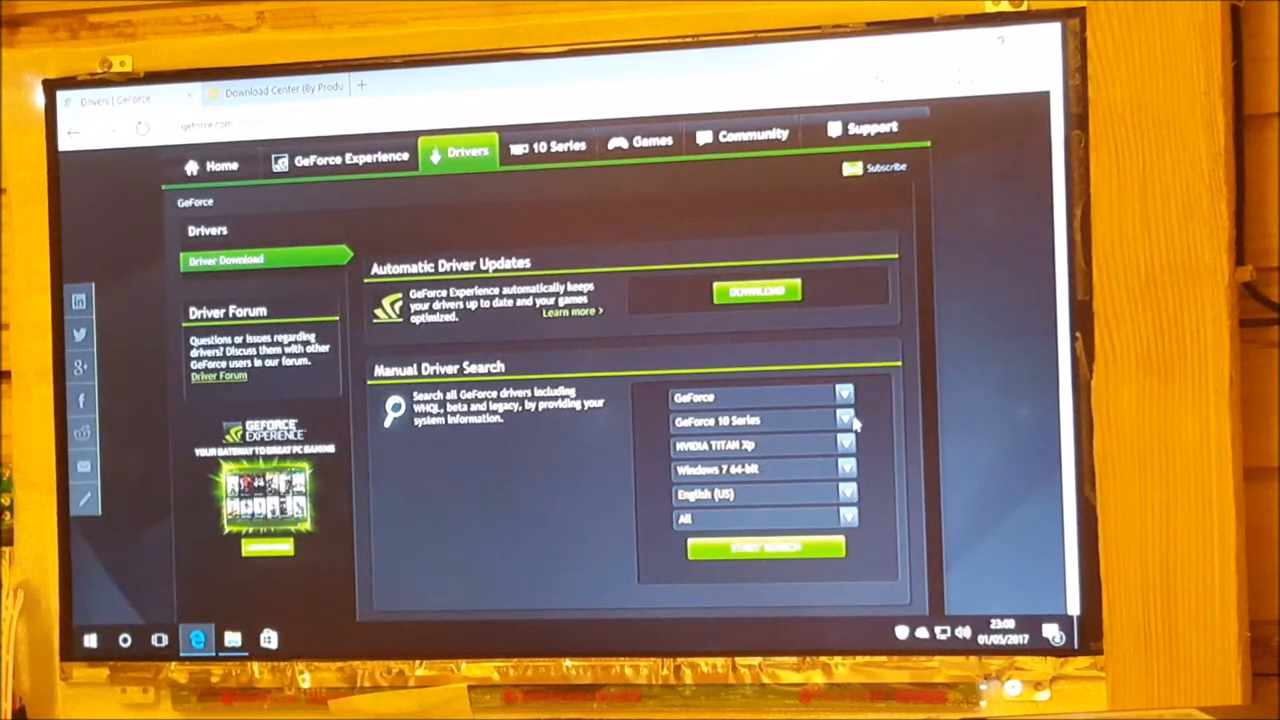
left_click(844, 444)
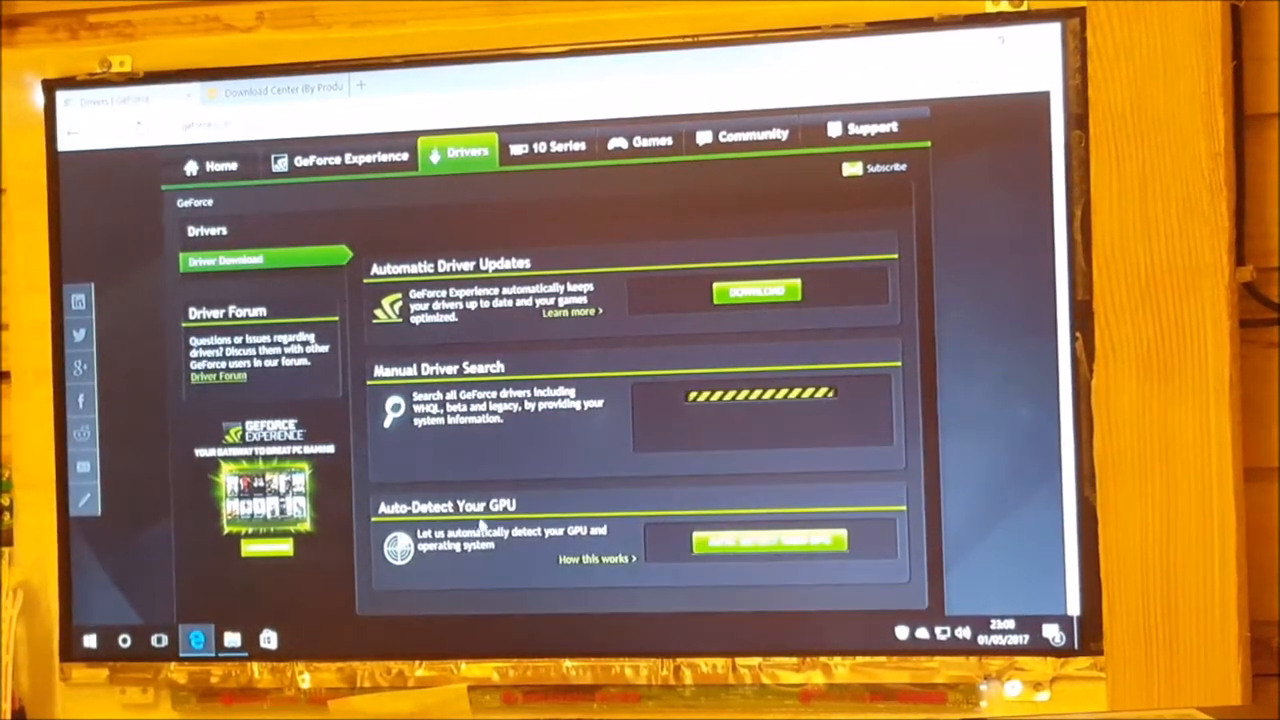
scroll("down", 3)
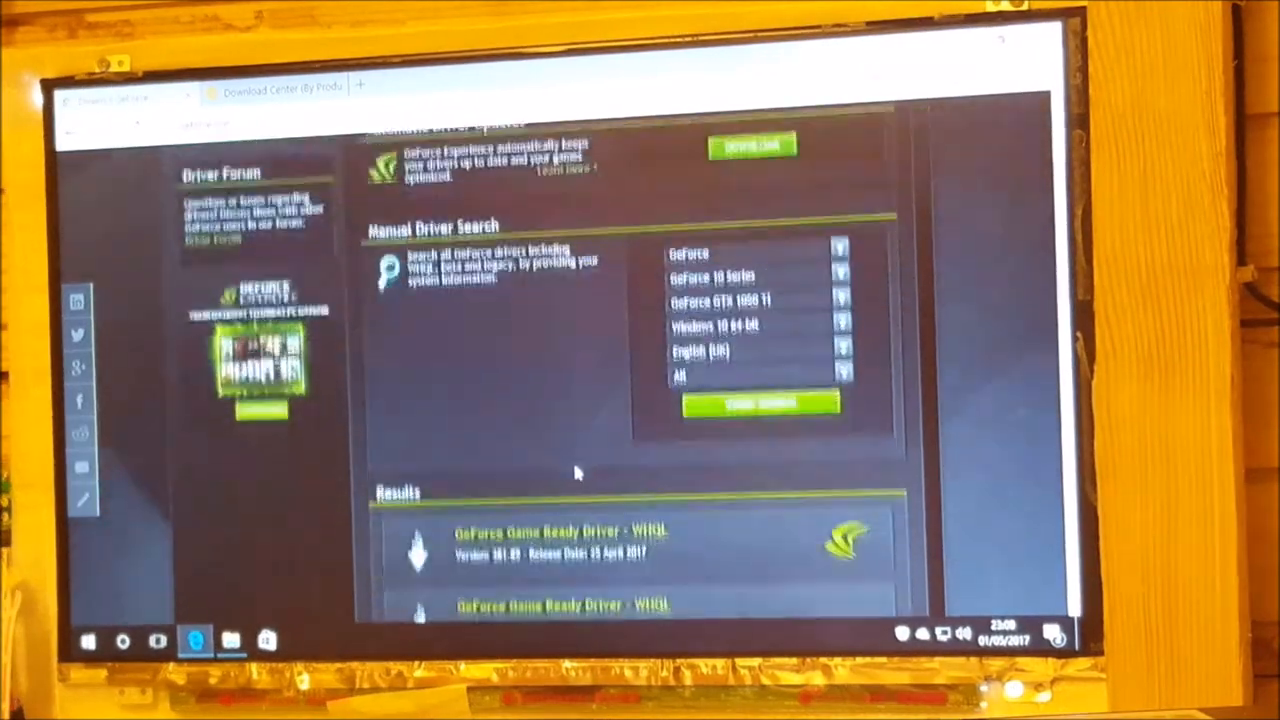
scroll("down", 3)
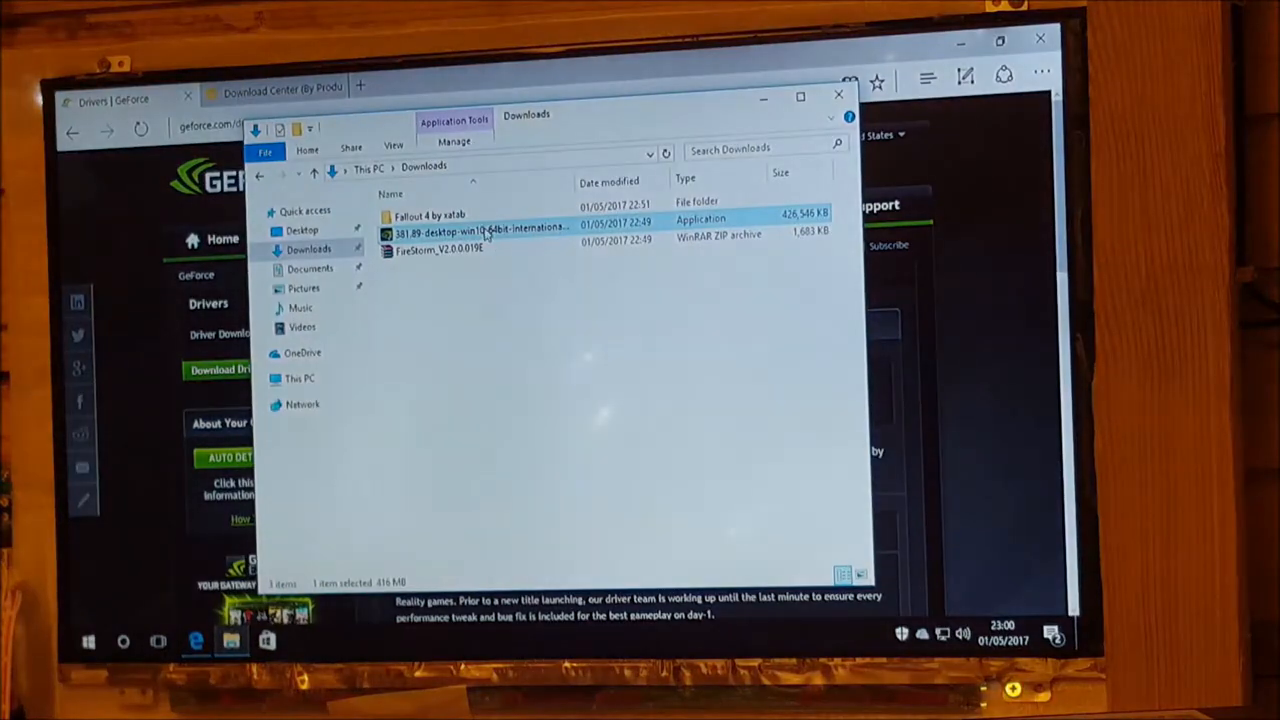
mouse_move(500, 230)
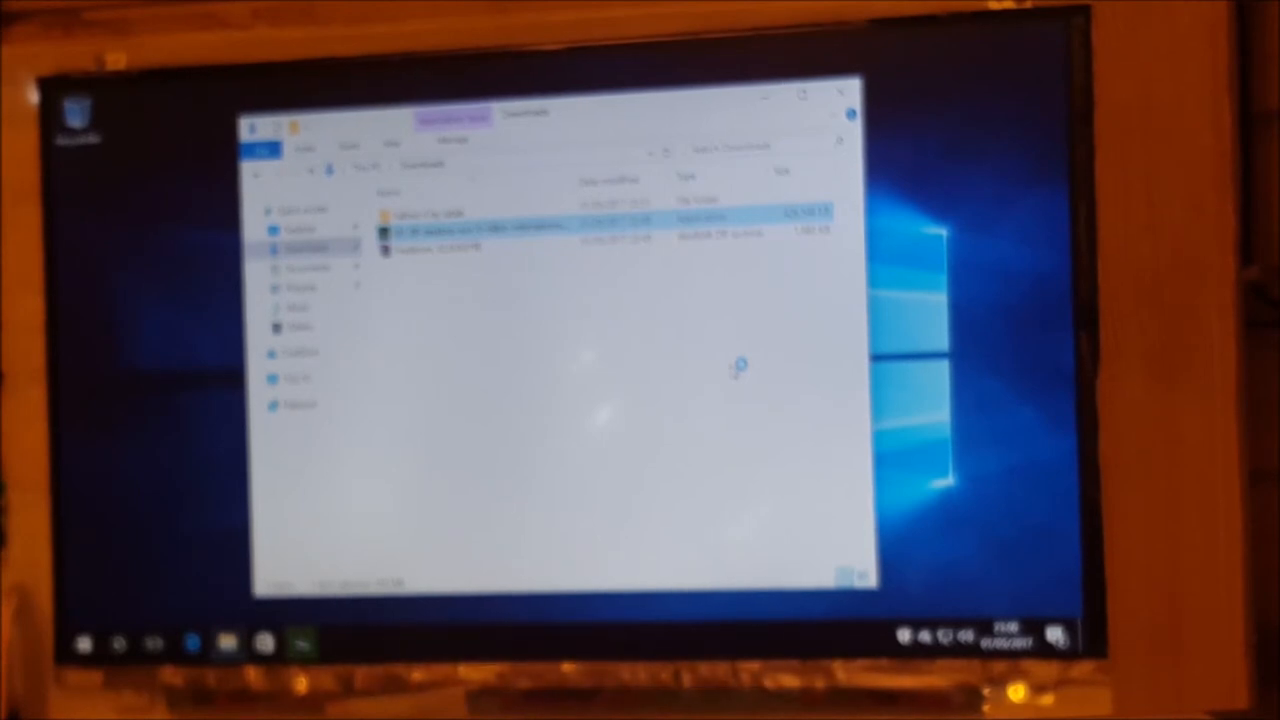
- Launch the 381.89 installer, allow UAC and extract to the default folder
double_click(450, 228)
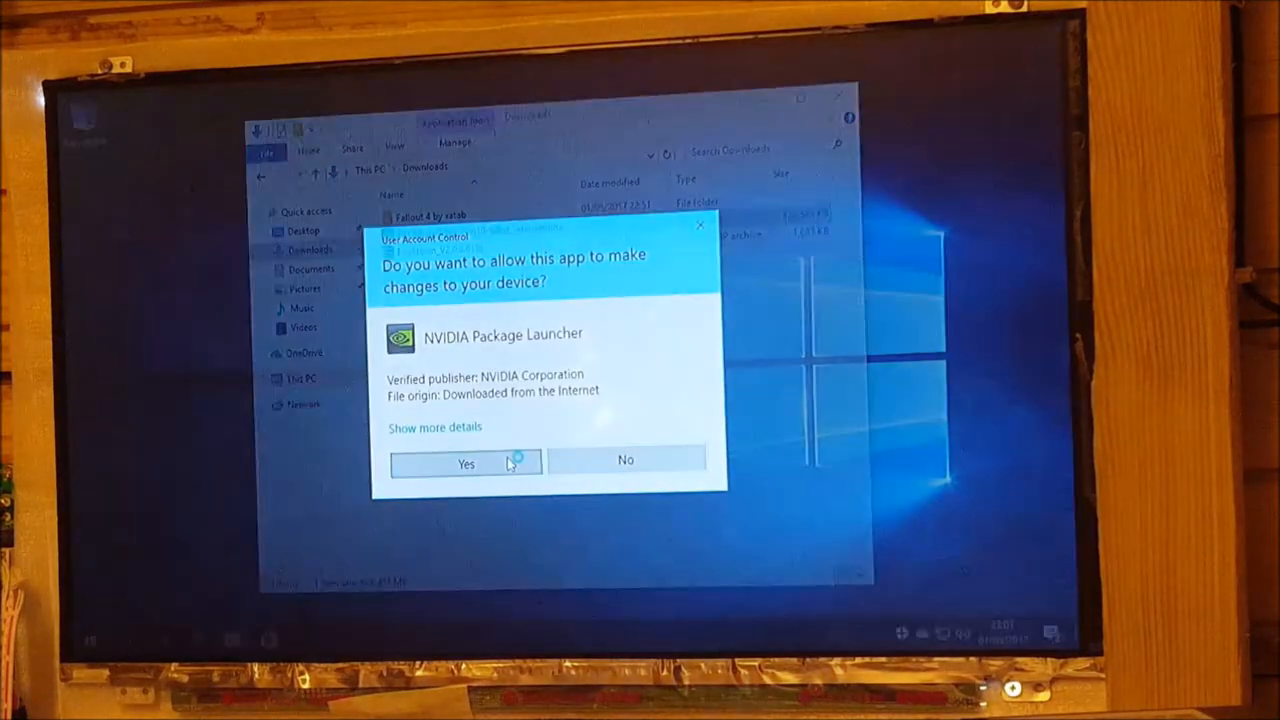
left_click(464, 464)
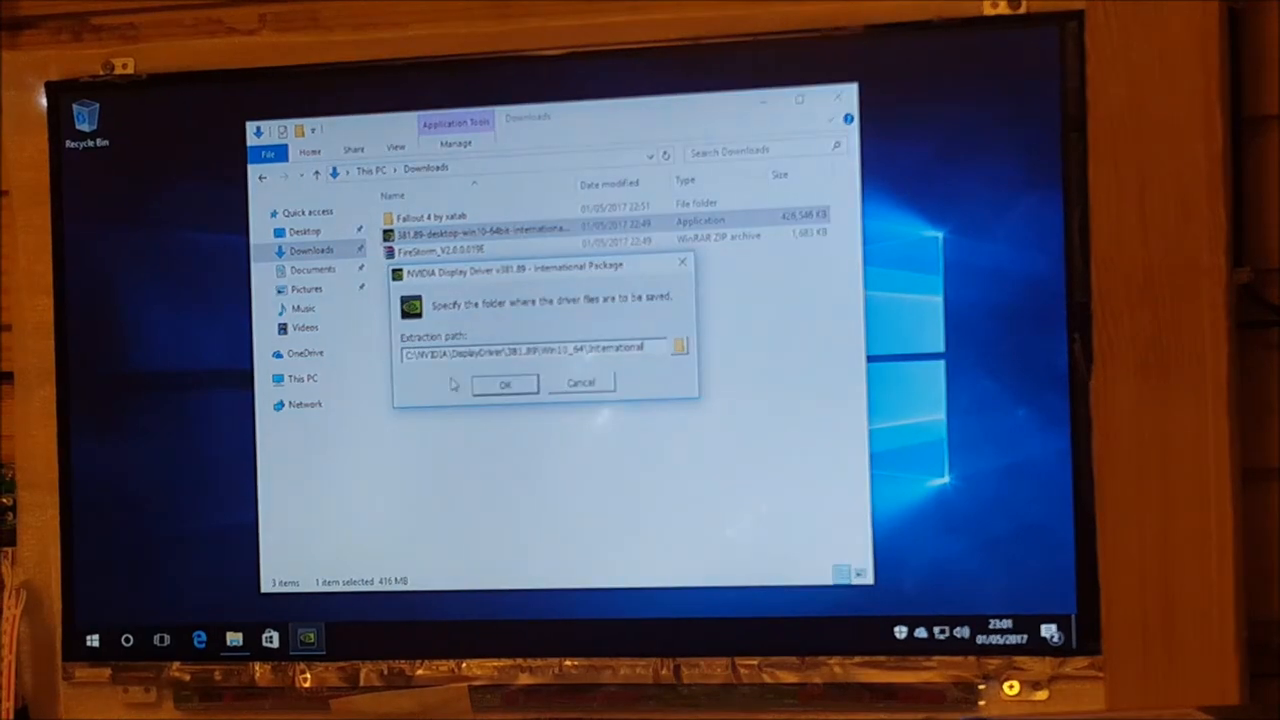
left_click(504, 384)
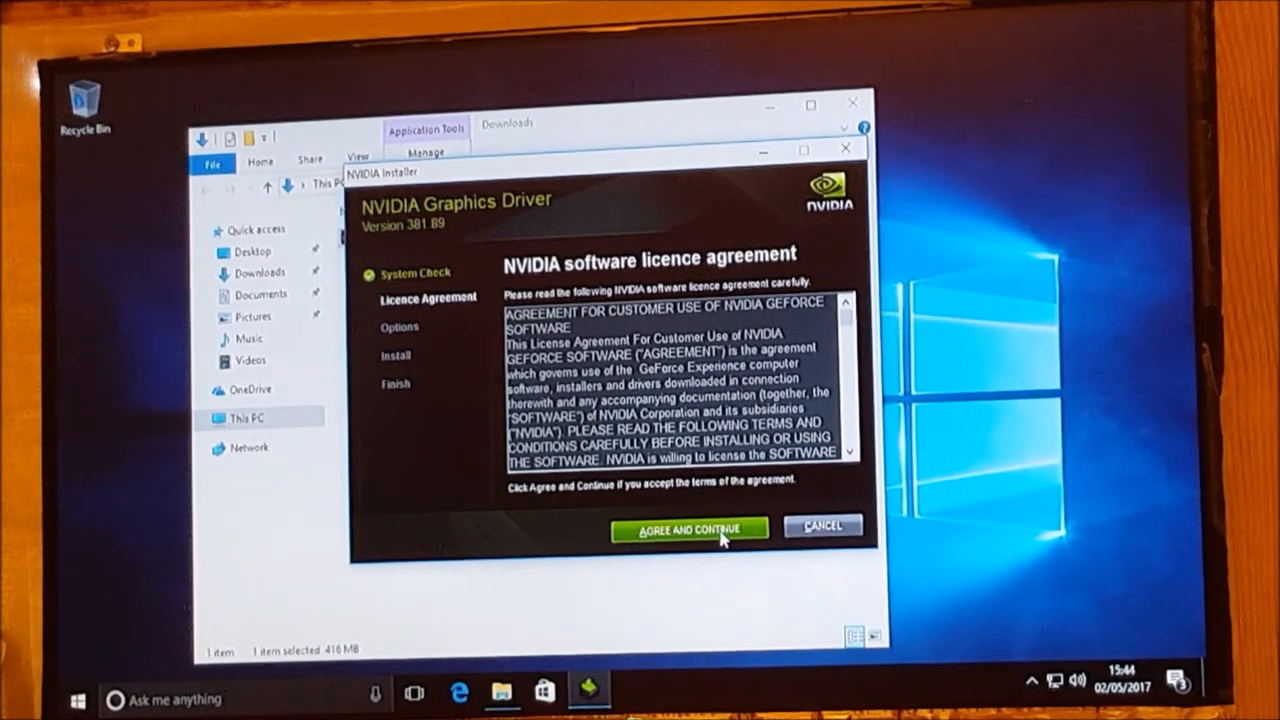
- Agree to the licence and run the Express (Recommended) installation to completion
left_click(688, 528)
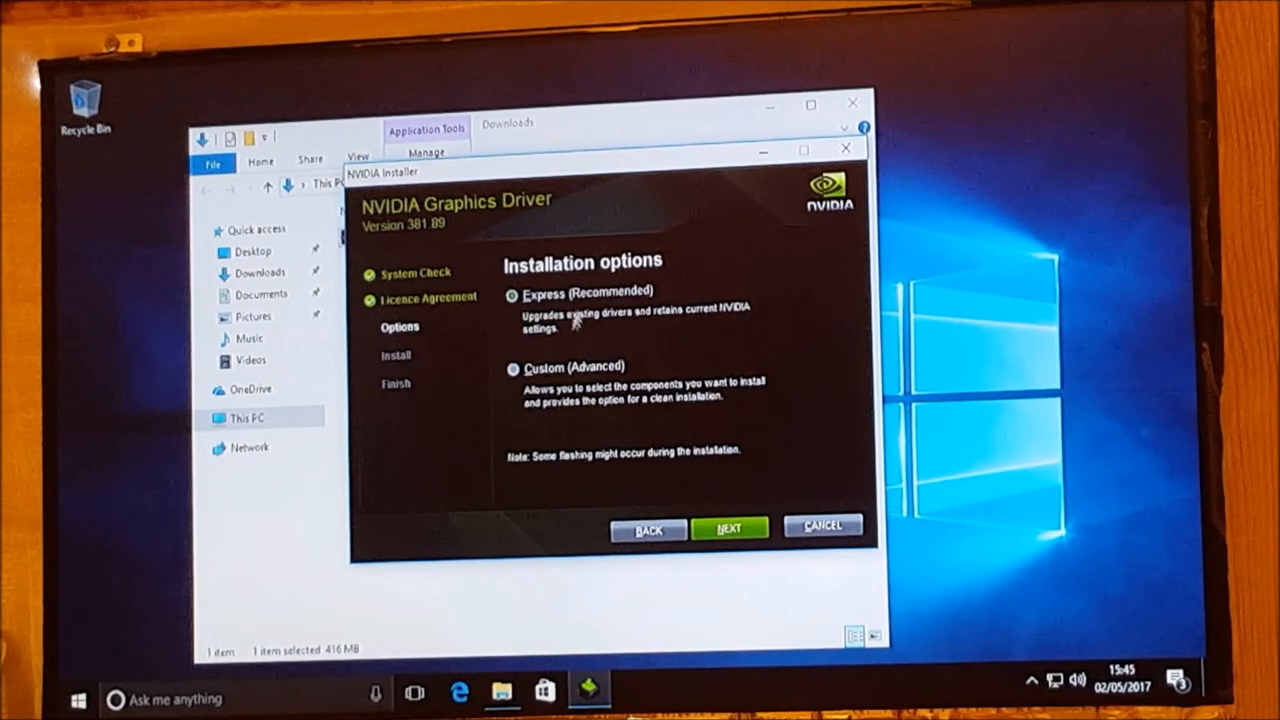
mouse_move(716, 450)
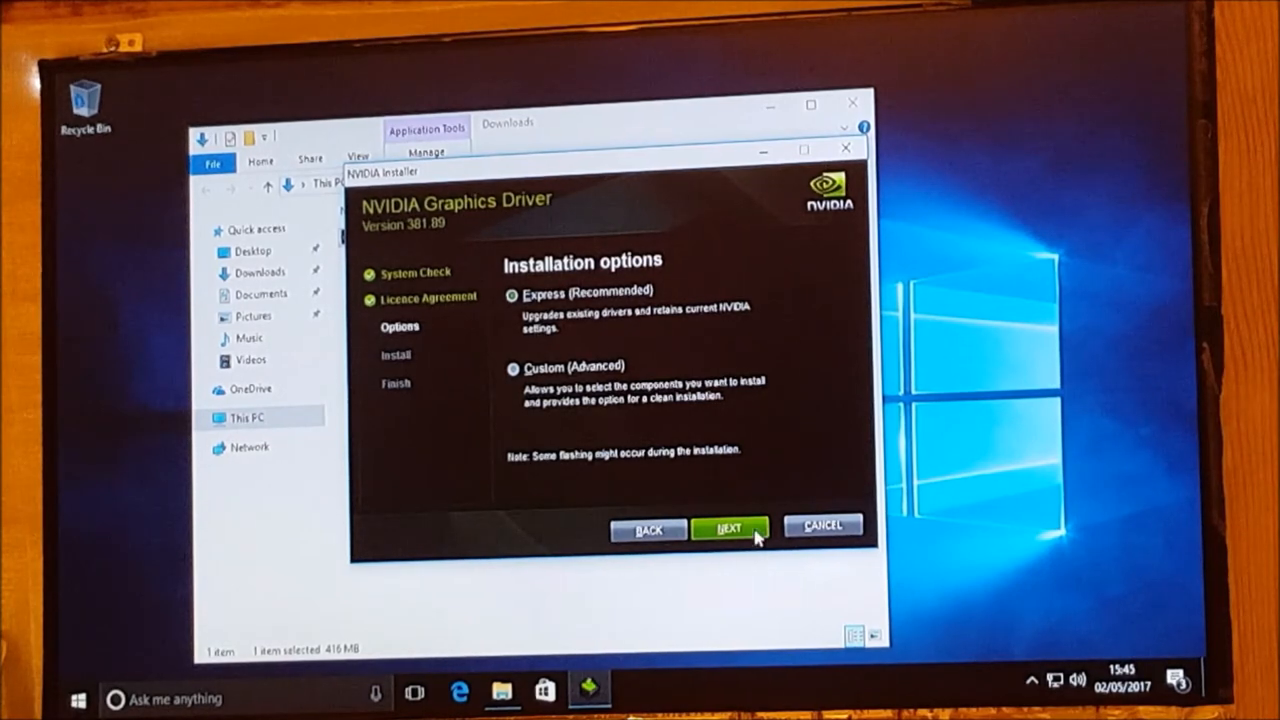
left_click(728, 528)
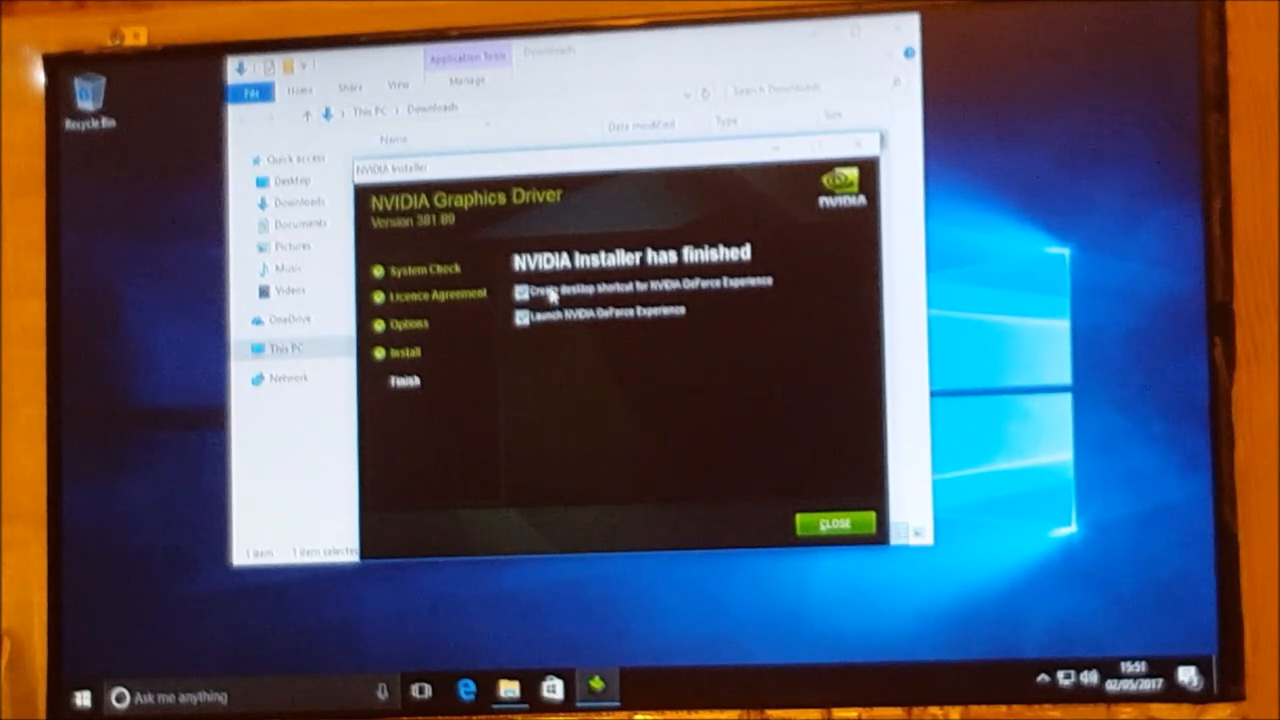
- Decline the GeForce Experience extras, close the installer and the Downloads window
left_click(520, 292)
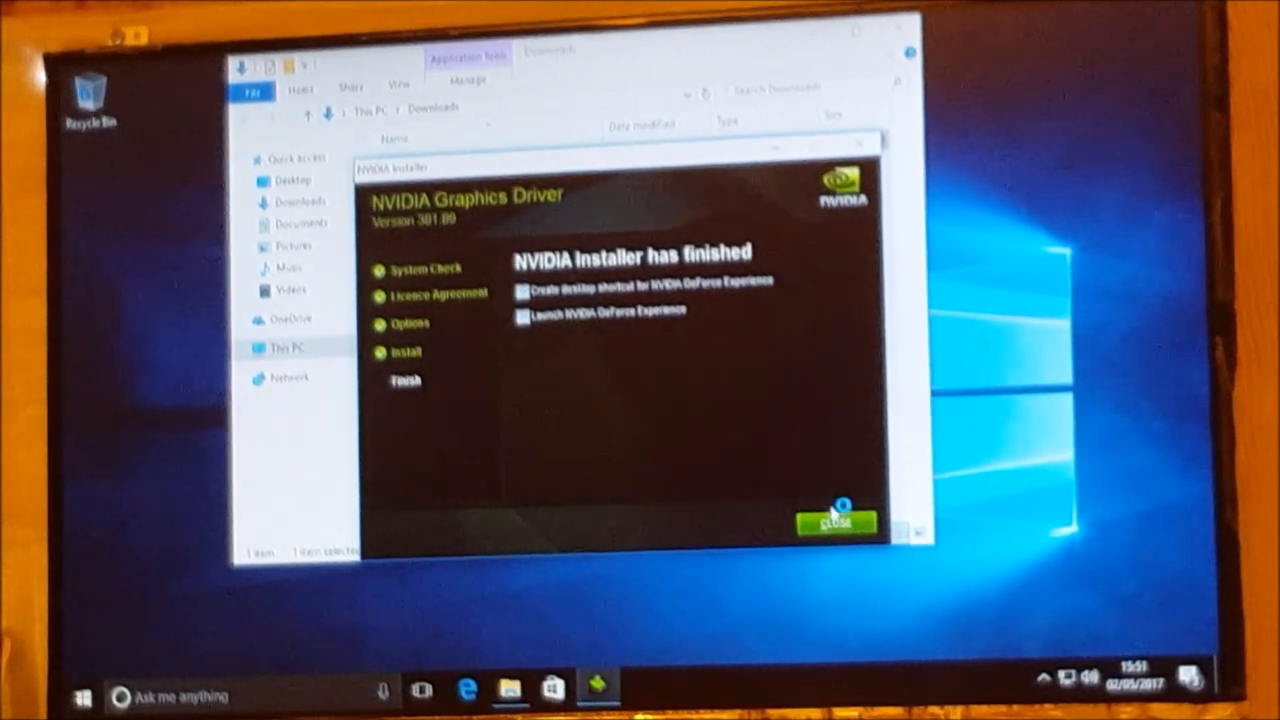
left_click(836, 520)
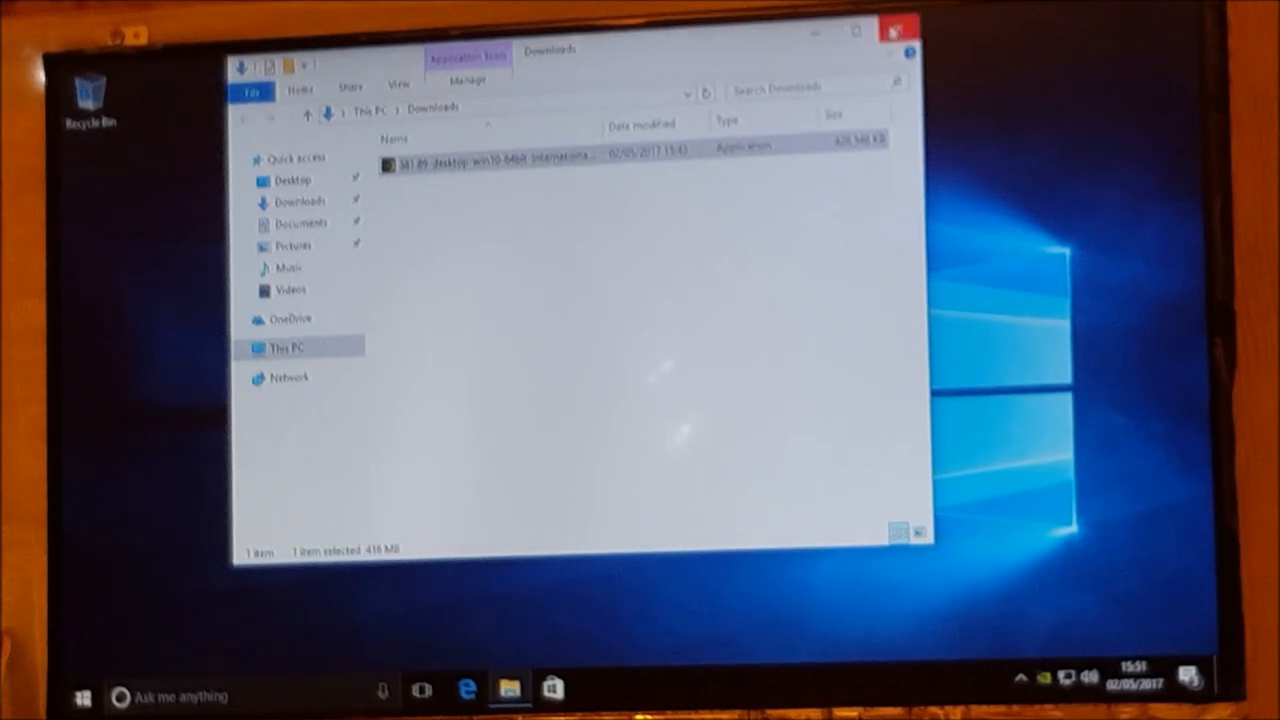
left_click(896, 32)
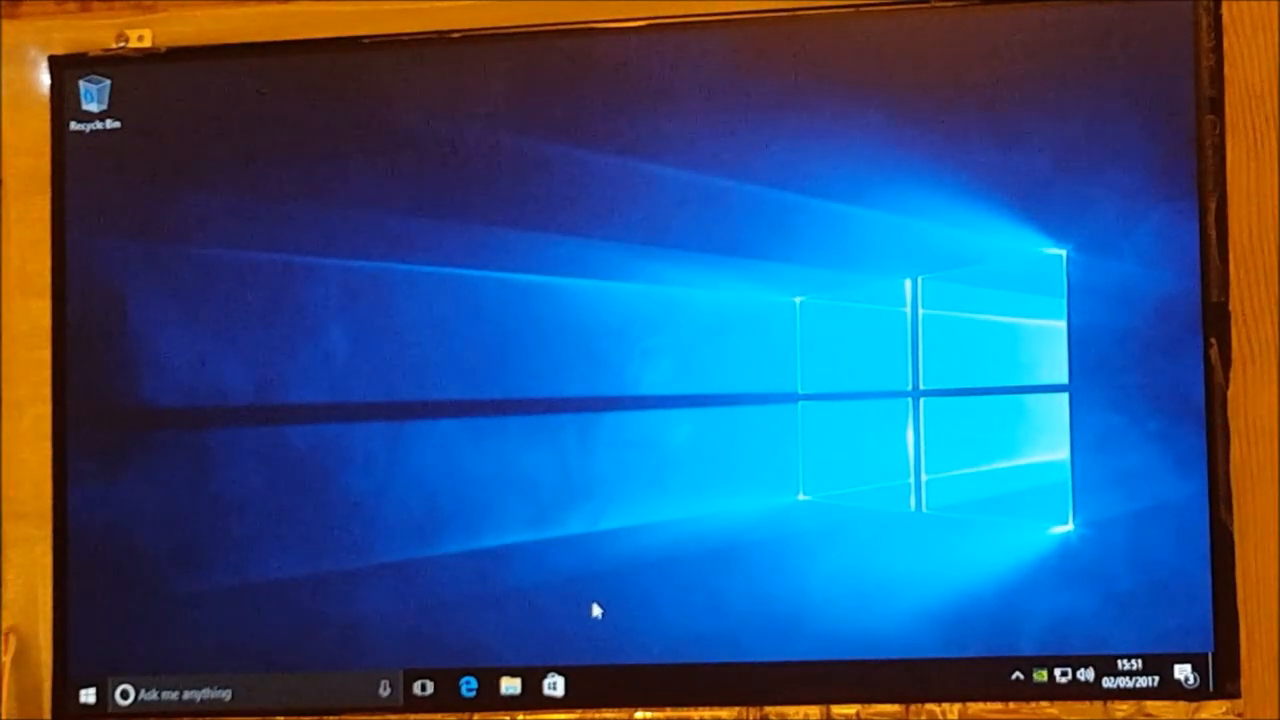